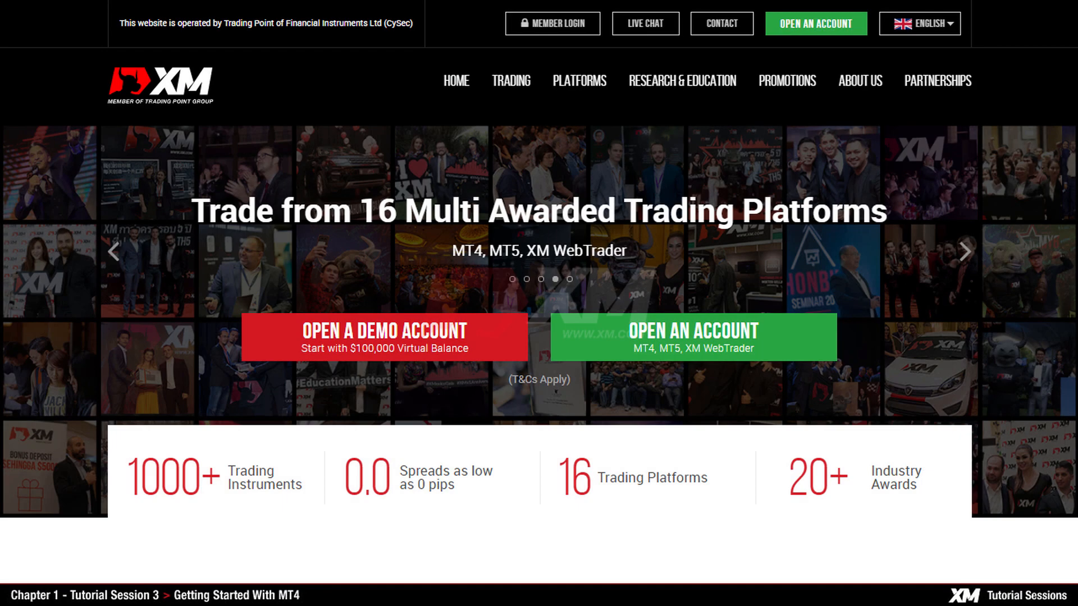
Step: Scroll the XM homepage down to the MT4, MT5, XM WebTrader platforms section
scroll(down, 3)
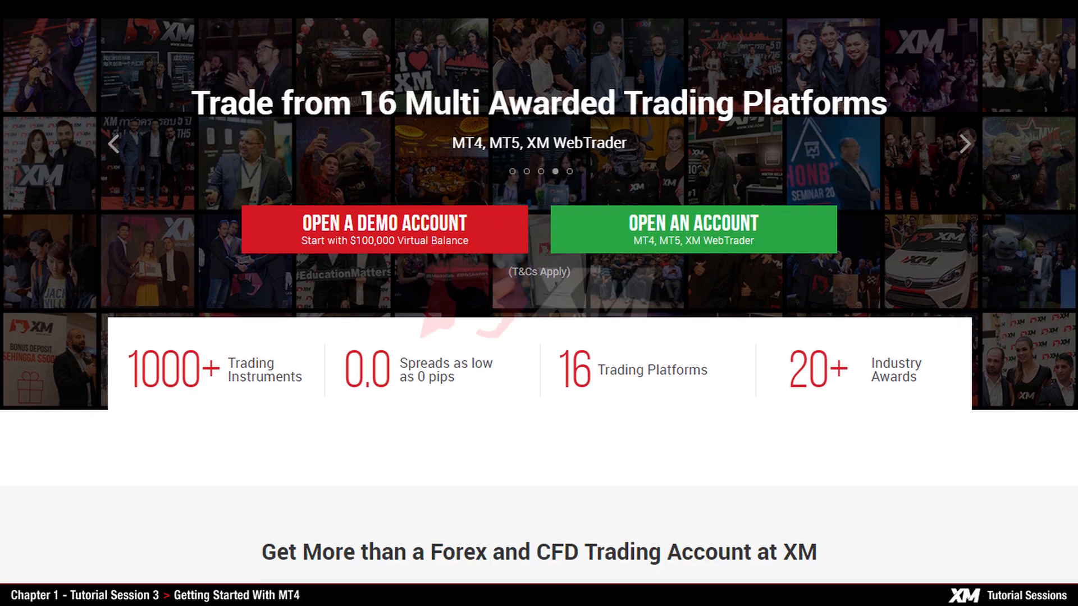
scroll(down, 3)
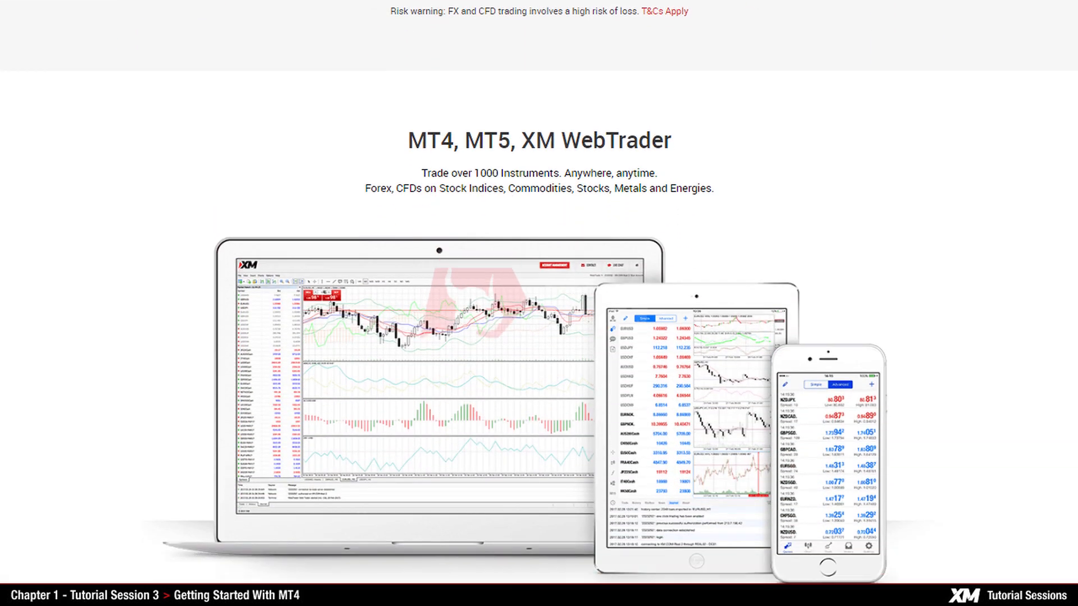
scroll(down, 3)
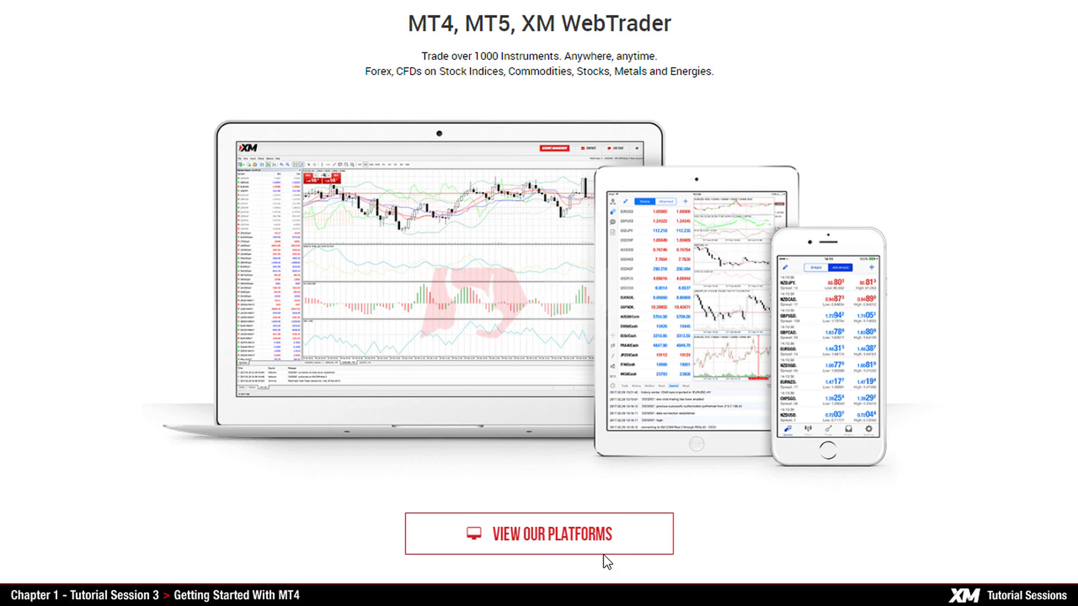
Step: Go through 'View Our Platforms' to the MT4 for PC page
click(540, 535)
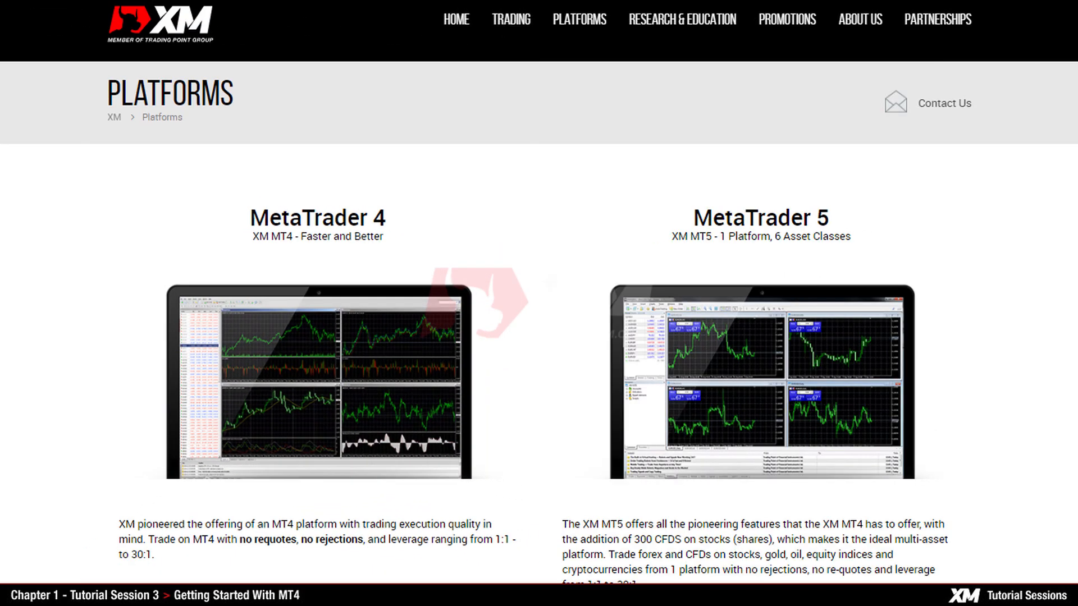
scroll(down, 3)
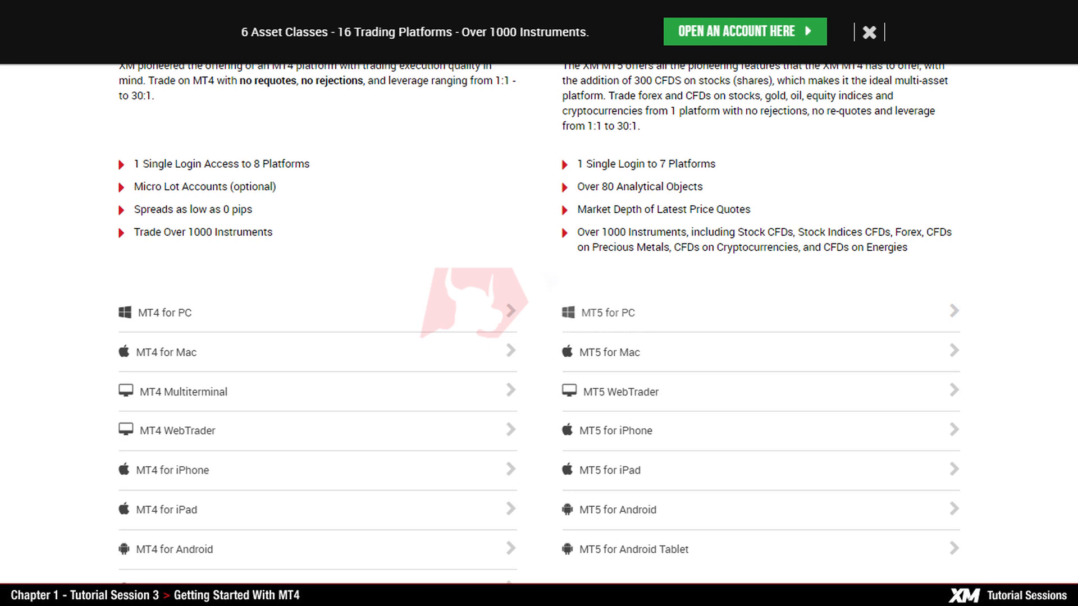
scroll(down, 3)
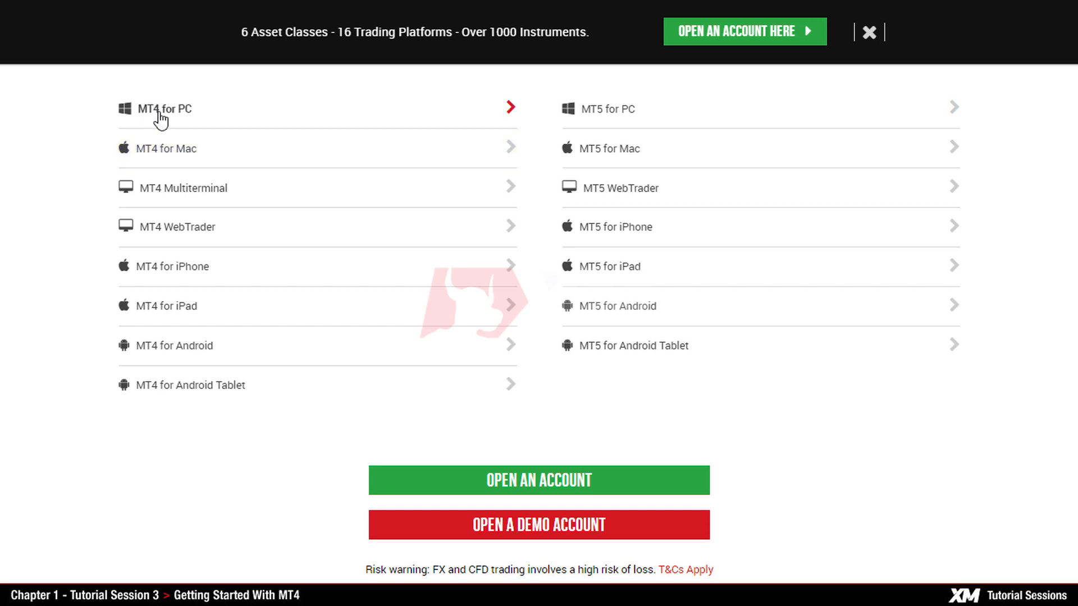
click(164, 109)
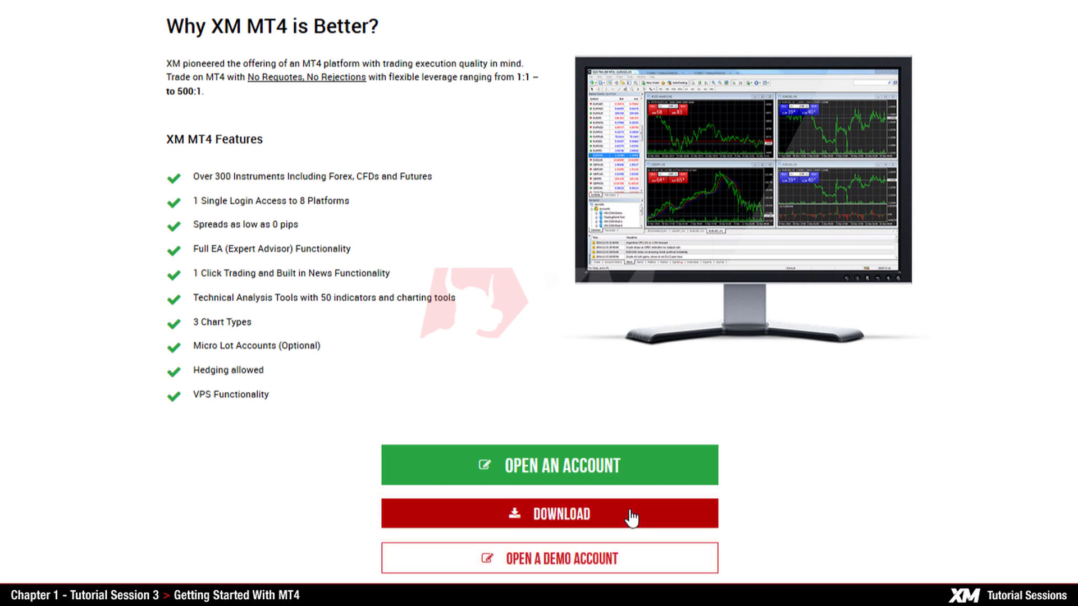
Step: Save xm4setup.exe from the MT4 page and show it in the browser's Downloads library
click(562, 515)
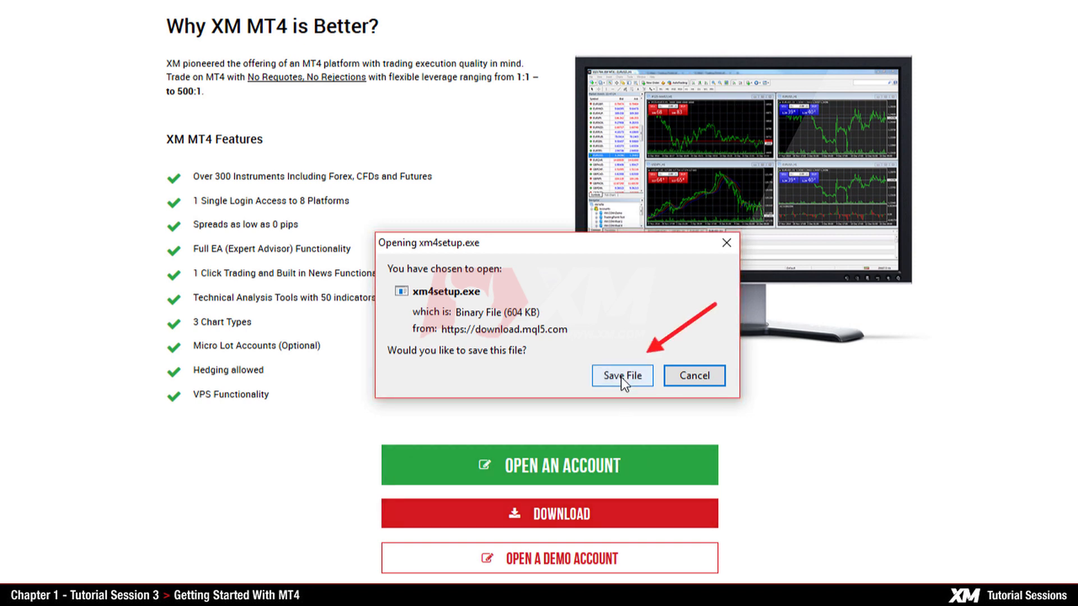
click(623, 376)
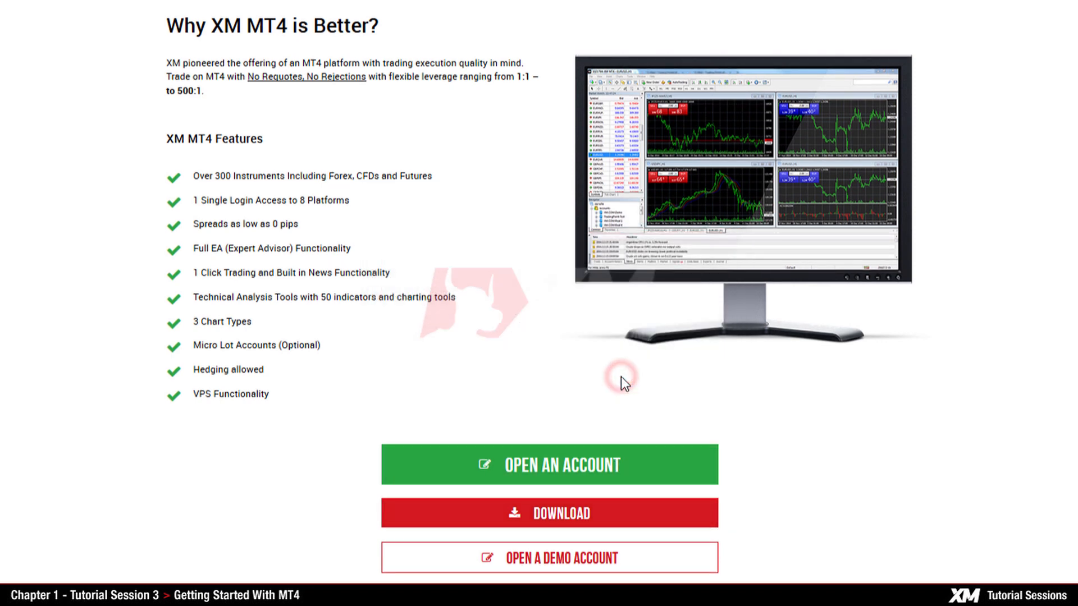
click(549, 513)
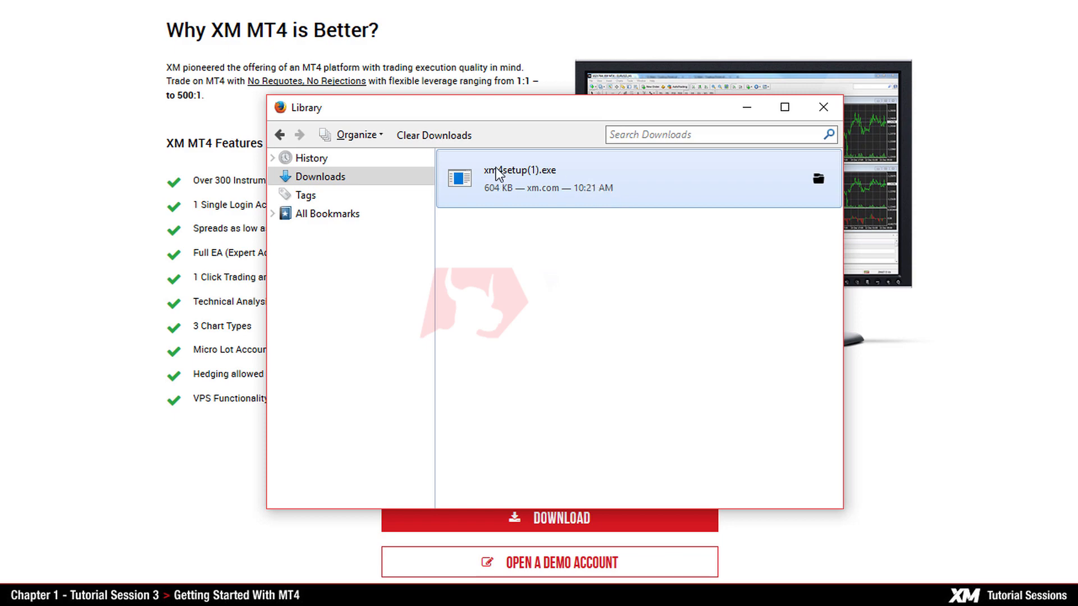
Step: Run xm4setup.exe, agree to the license, install MT4, and close the installer
double_click(503, 171)
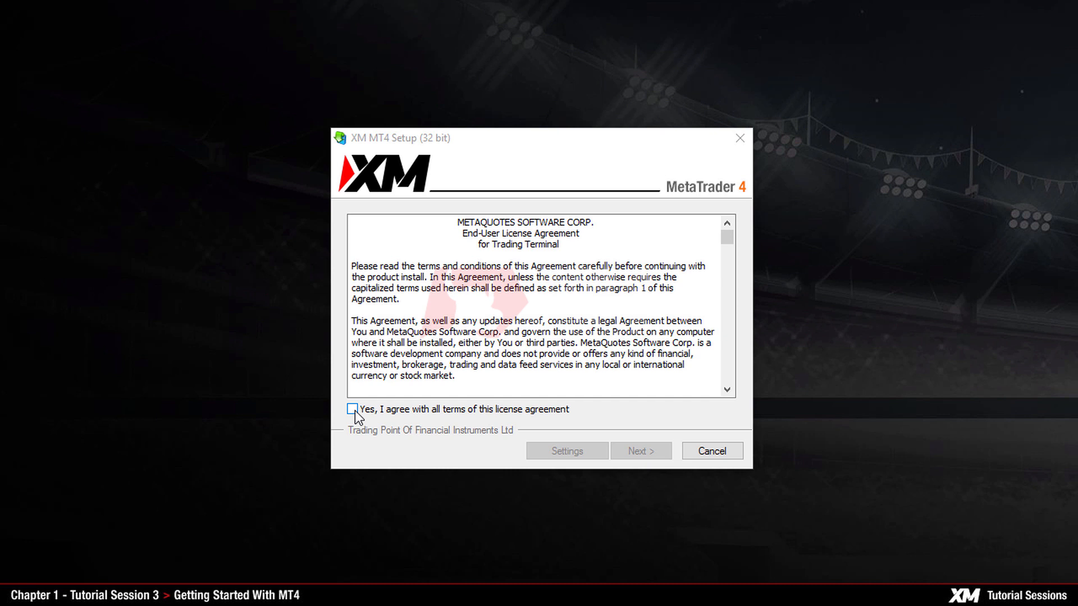
click(352, 409)
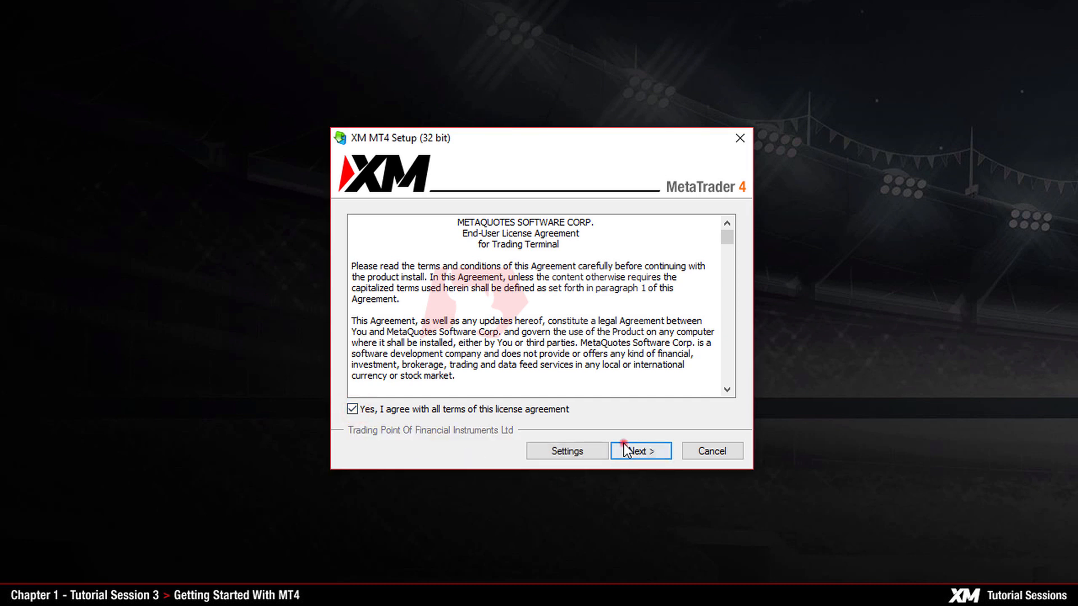
click(641, 451)
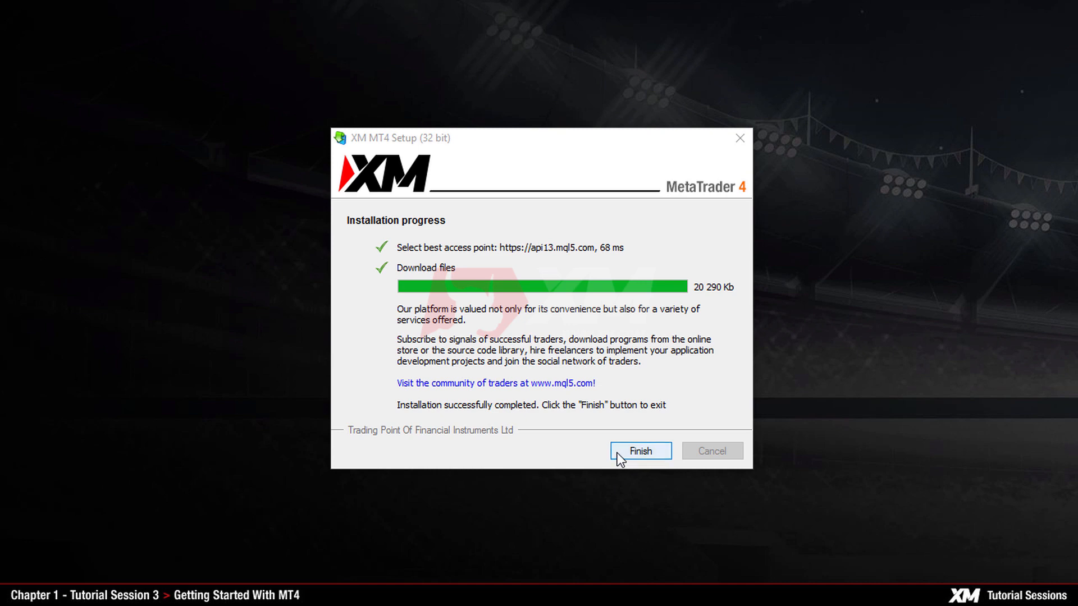
click(641, 451)
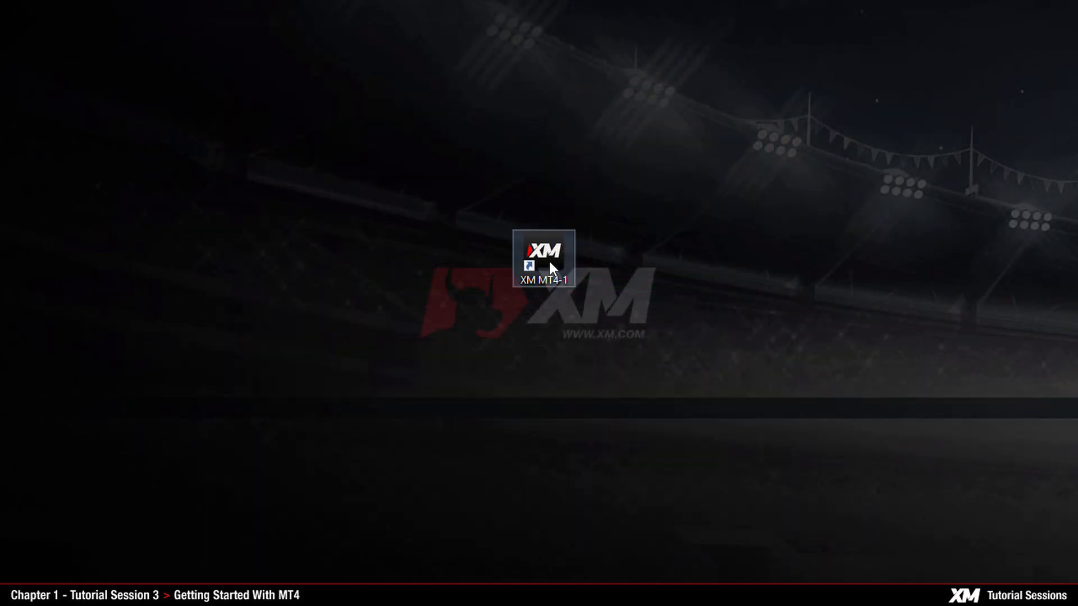
Step: Start the terminal from the XM MT4-1 desktop shortcut
double_click(544, 258)
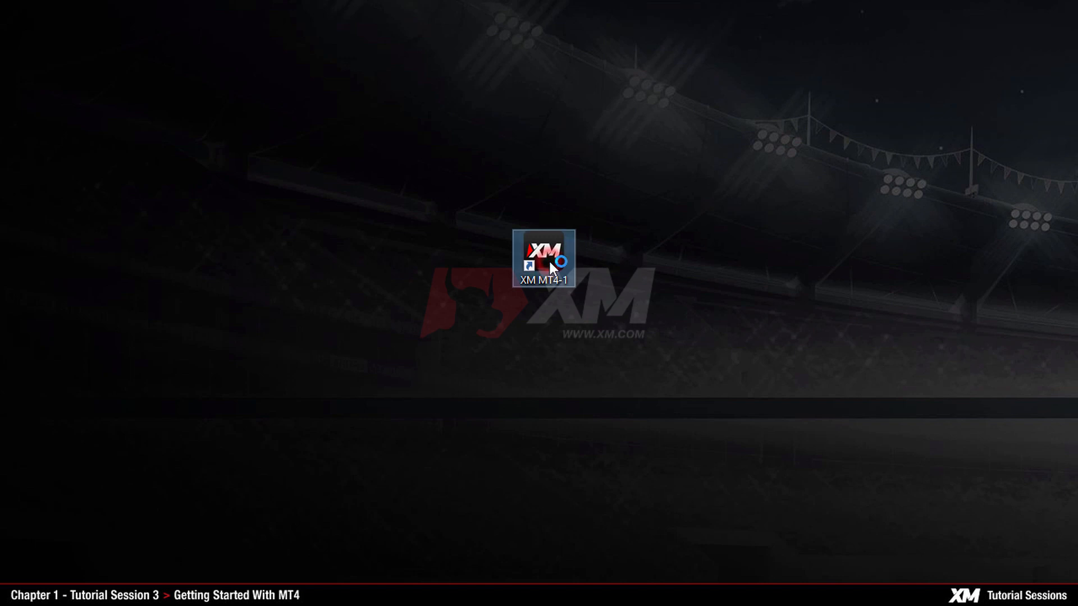
double_click(543, 260)
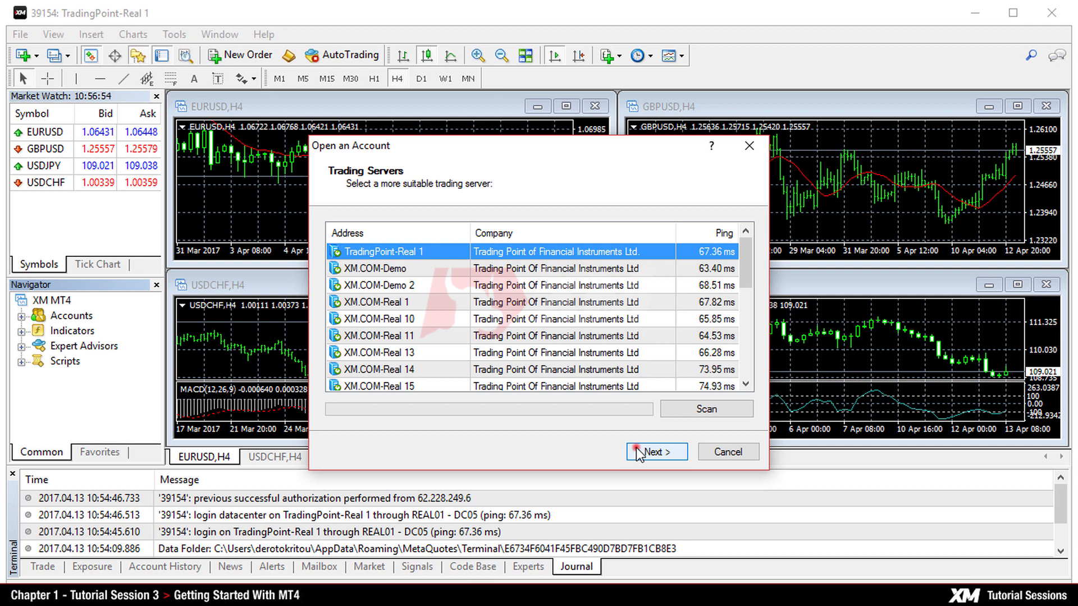
click(656, 452)
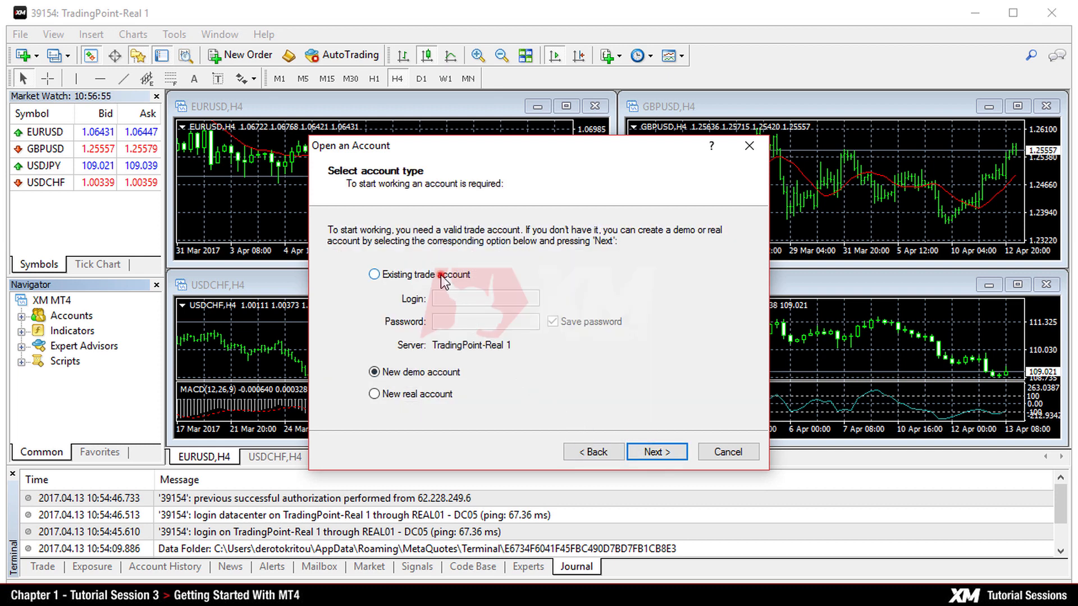
click(374, 275)
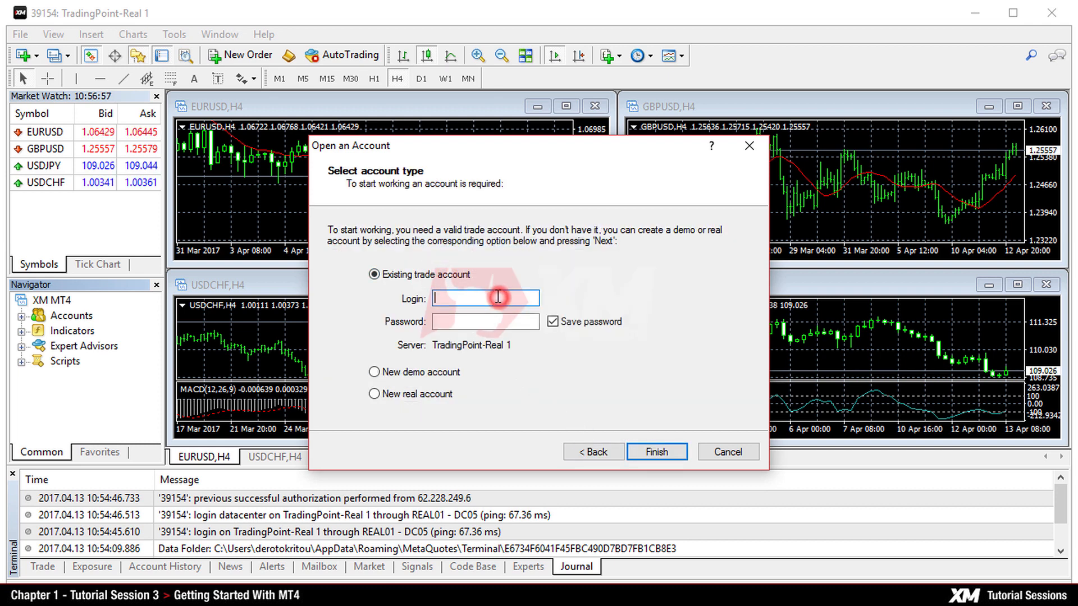
text(39154)
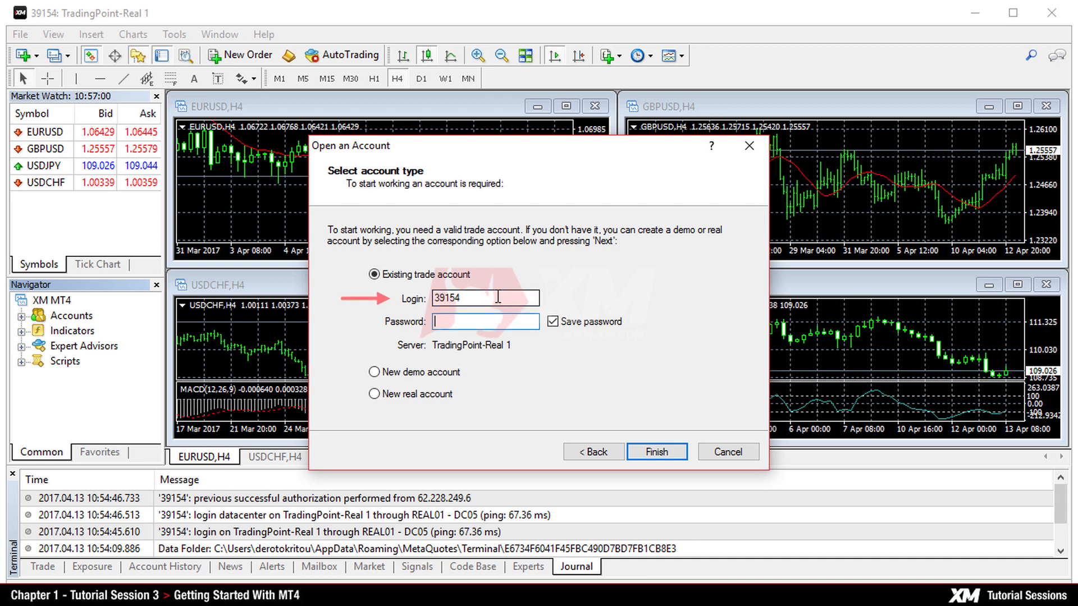
text(•••••)
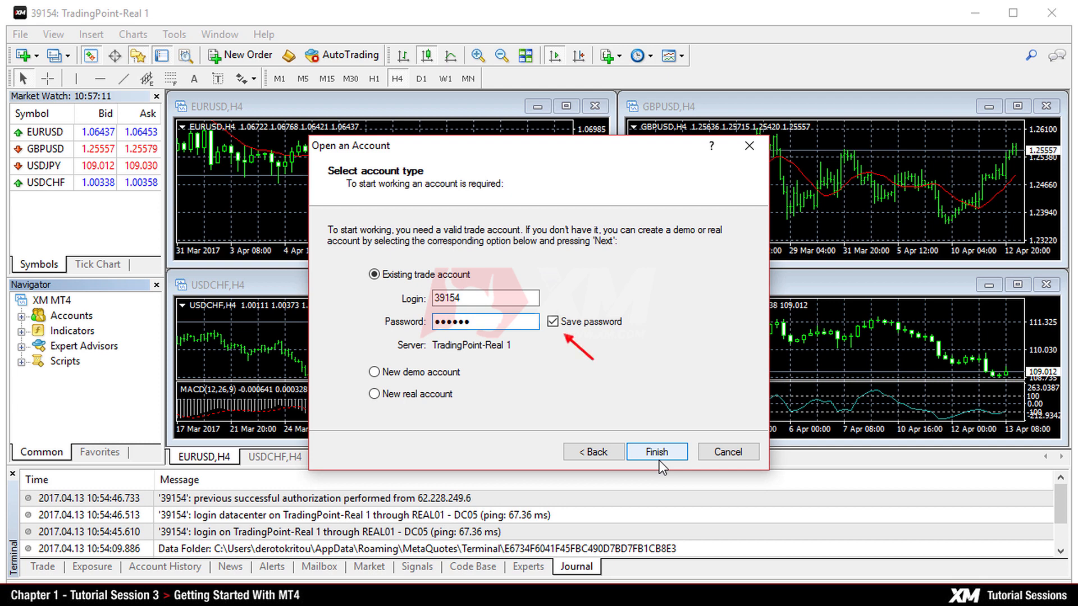
click(553, 322)
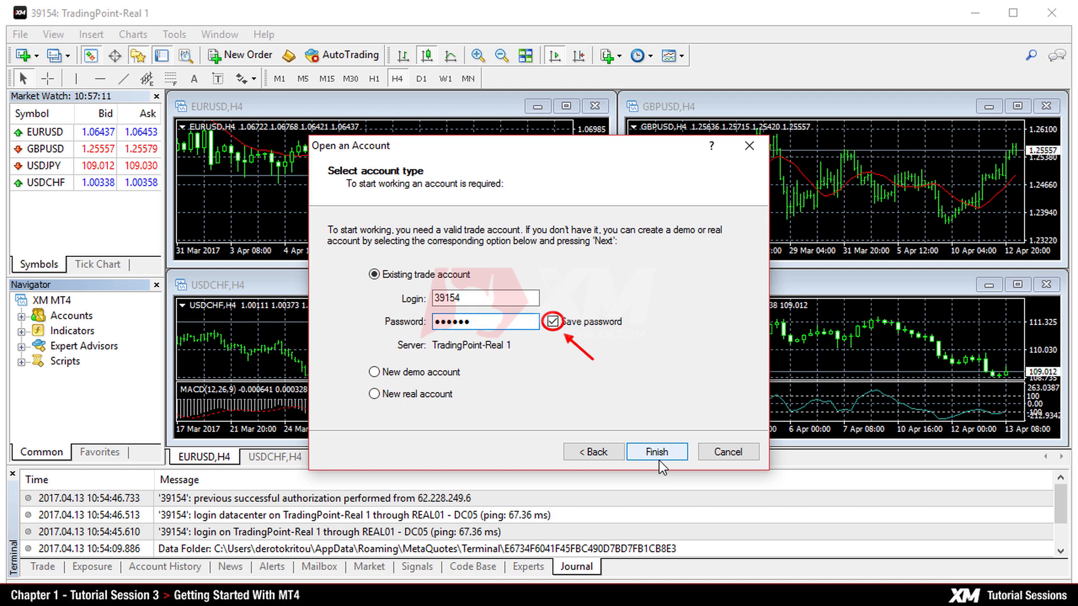
click(553, 321)
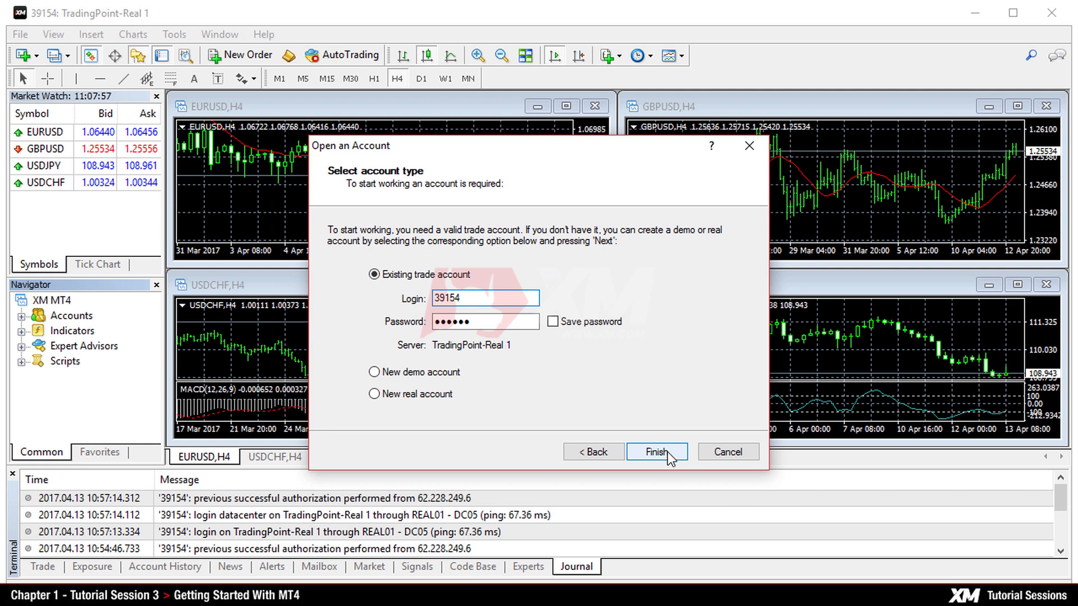
click(656, 452)
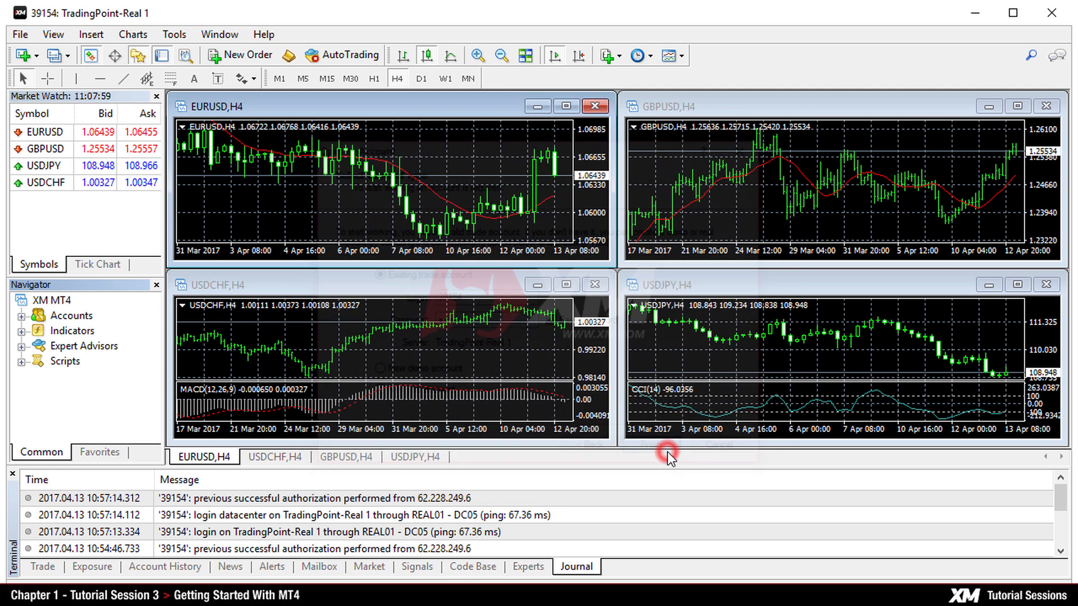